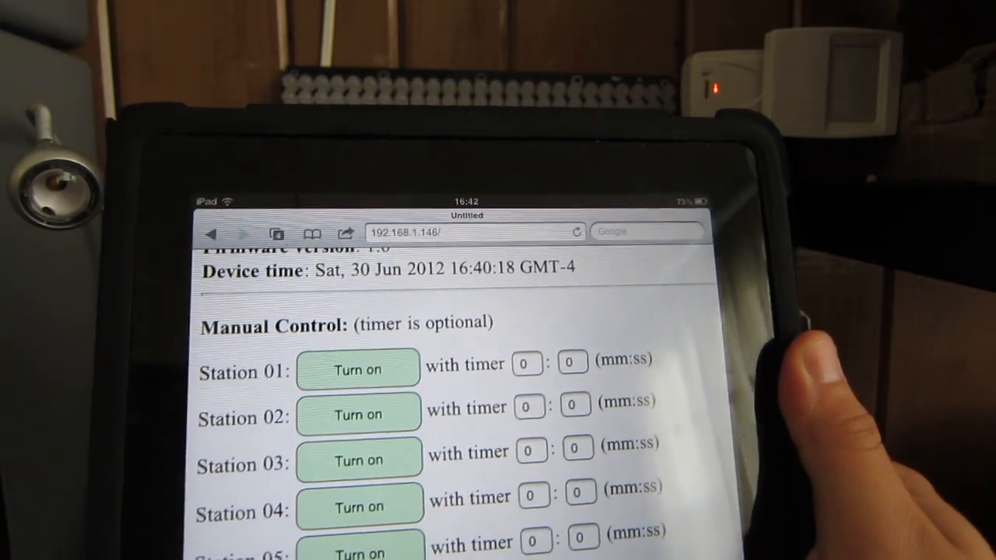
# - Turn on Station 01 with a 0:0 timer, and briefly toggle Station 02 on and off
pyautogui.click(358, 368)
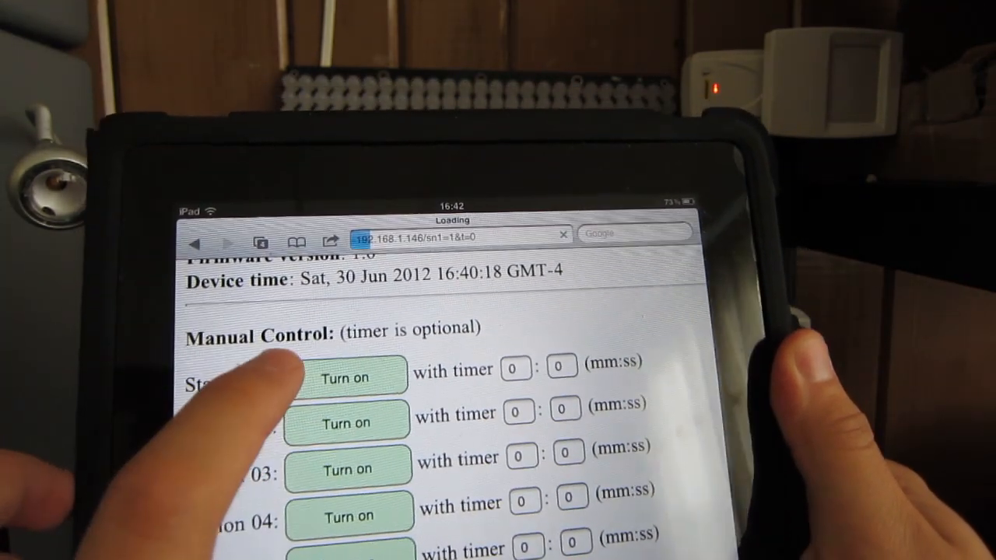
pyautogui.click(345, 377)
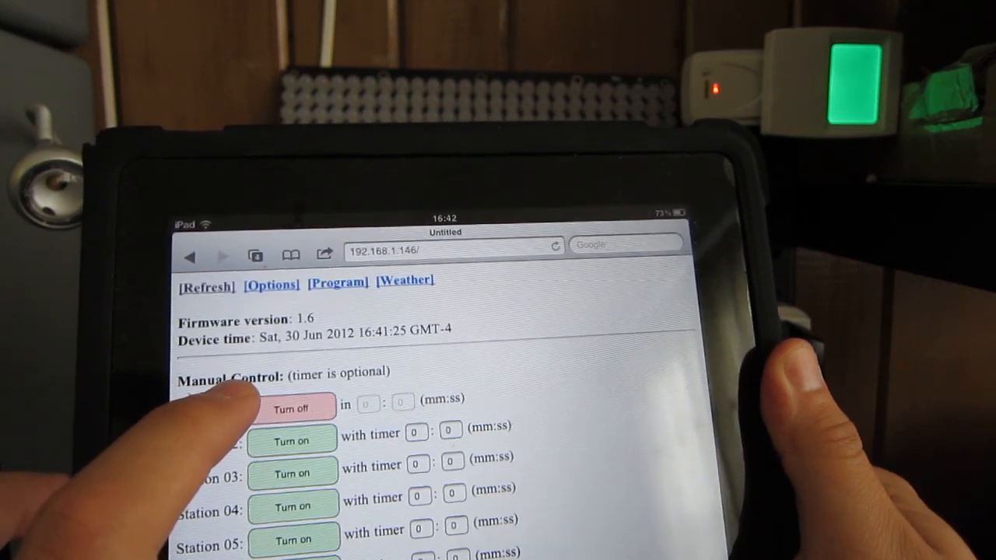
pyautogui.click(293, 407)
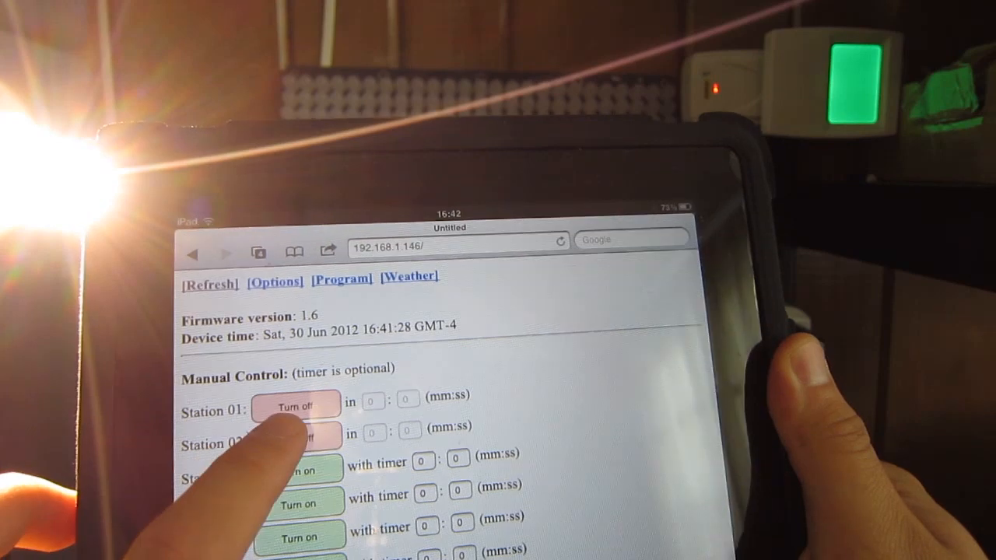
pyautogui.click(297, 436)
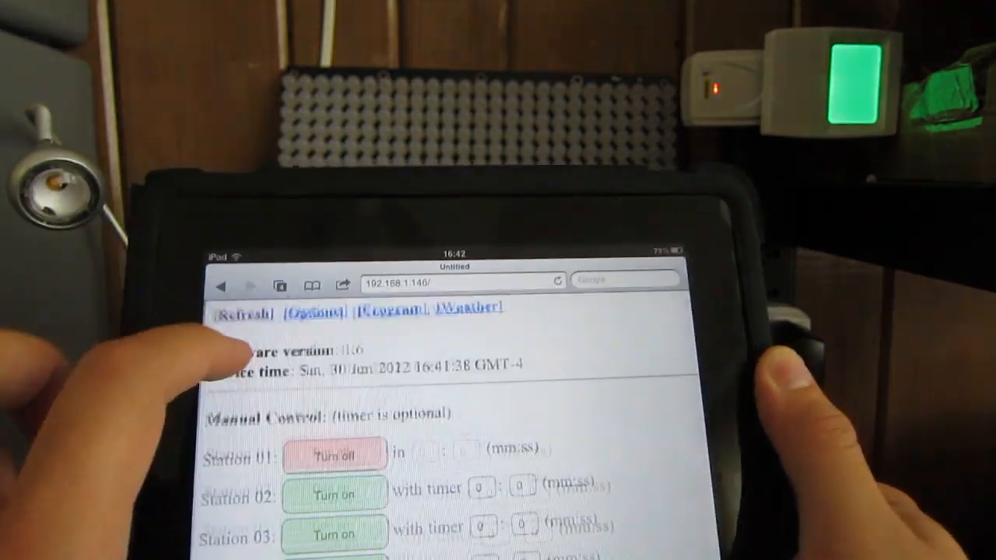
# - Stop Station 01 and restart it on a 0:05 timer
pyautogui.click(335, 452)
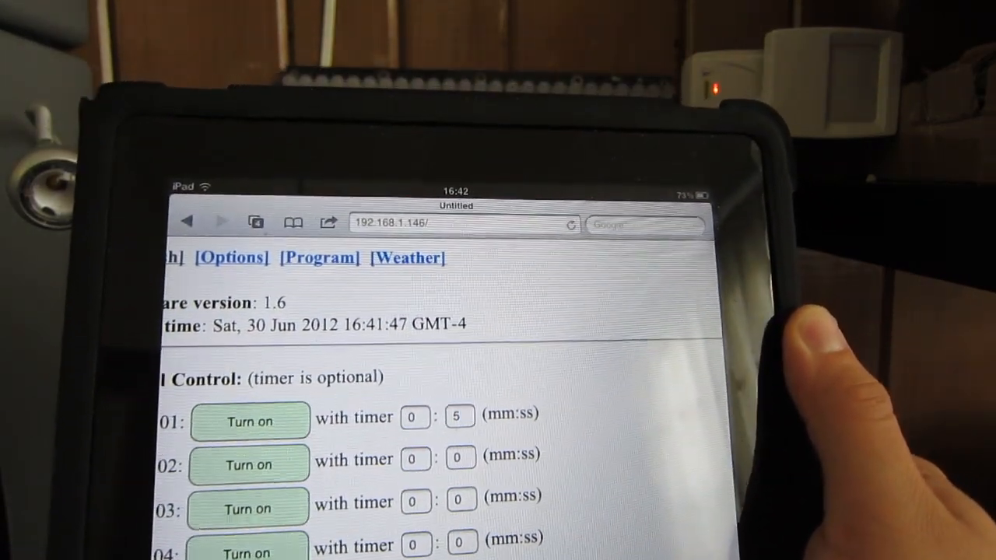
pyautogui.click(249, 420)
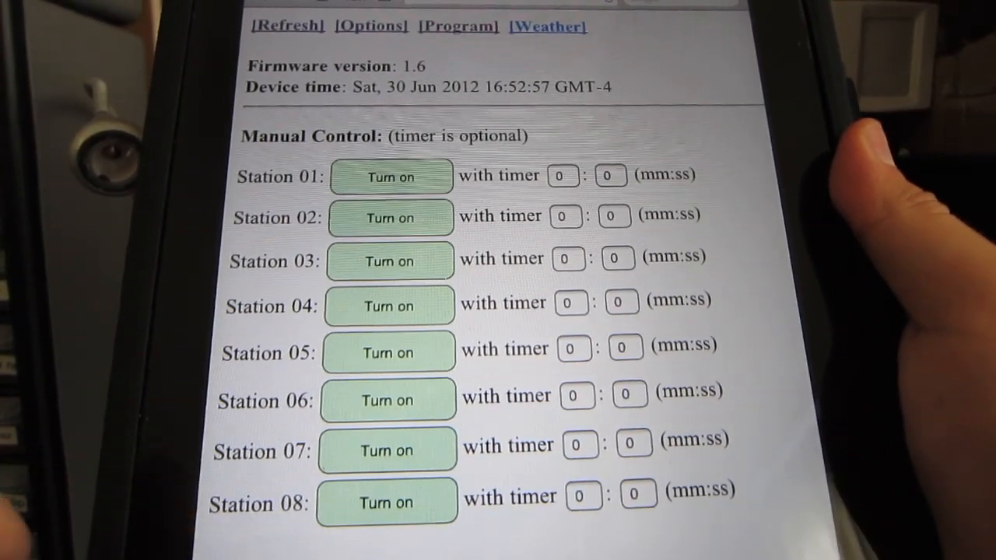
# - Switch off manual mode so program P1 runs Stations 01–03
pyautogui.scroll(-3)
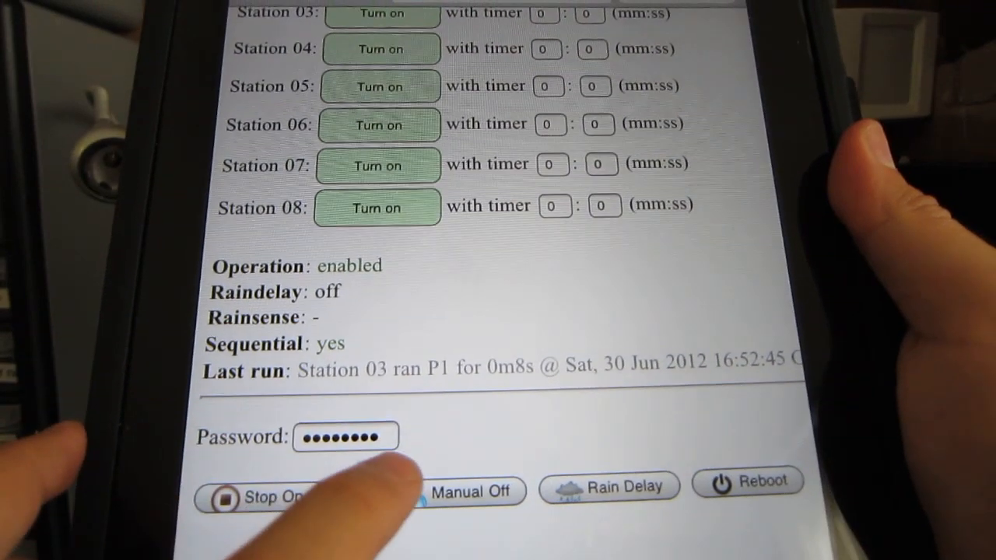
pyautogui.click(473, 491)
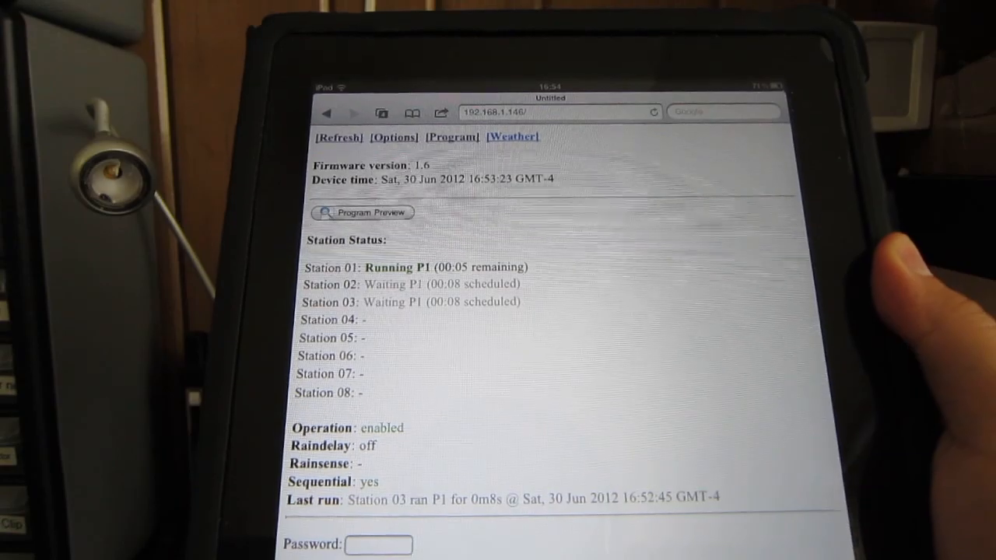
pyautogui.click(451, 137)
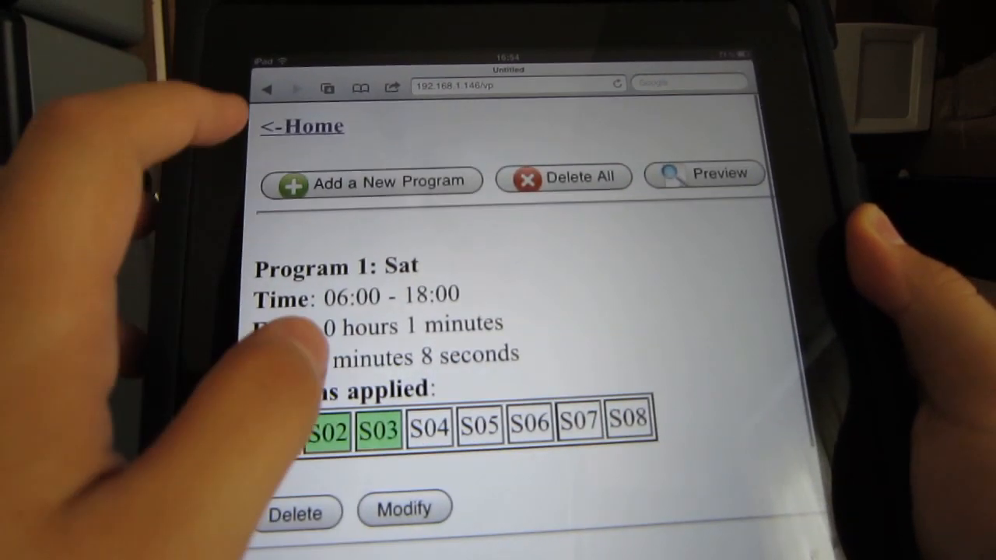
pyautogui.click(302, 126)
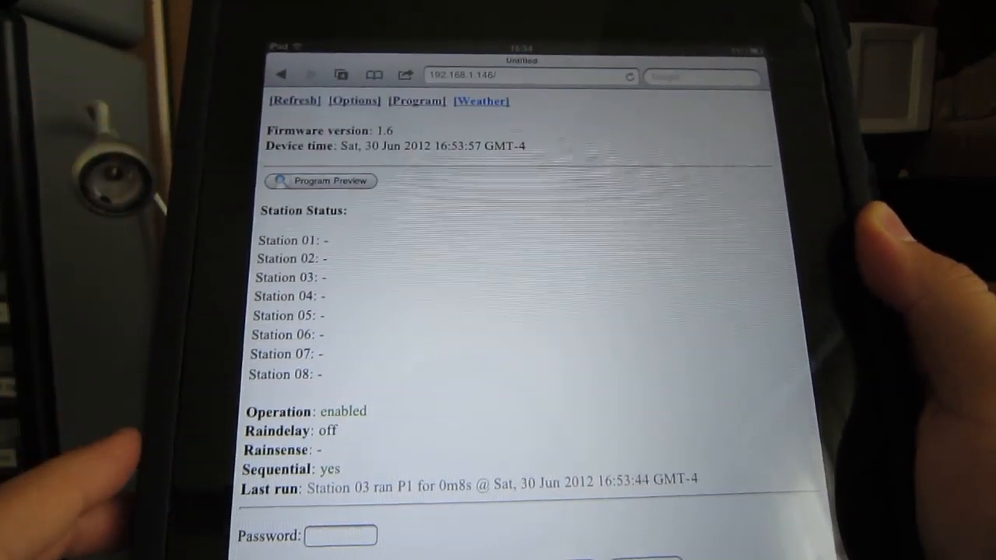